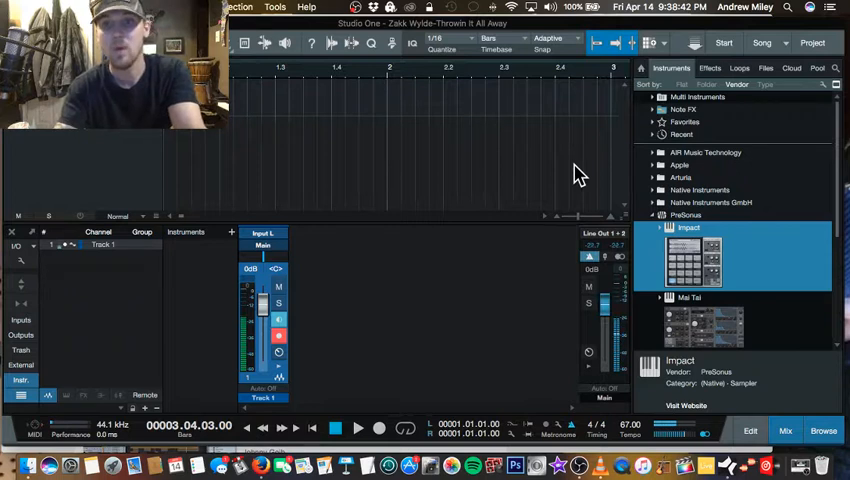
mouse_move(452, 144)
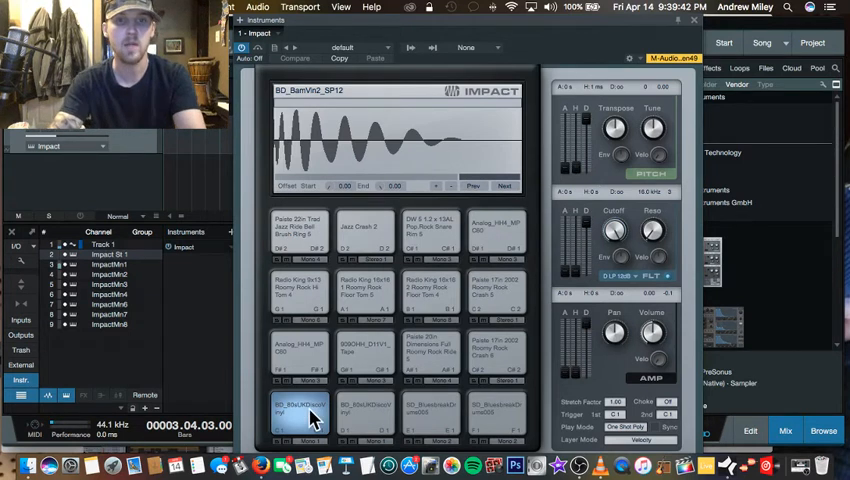
Step: Select the Rosary Rock floor tom pad so its sample shows in Impact's display
left_click(296, 410)
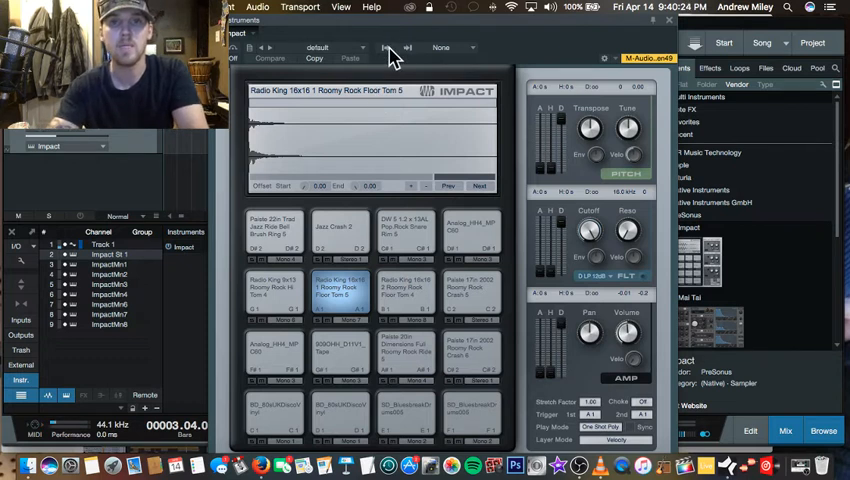
left_click(388, 48)
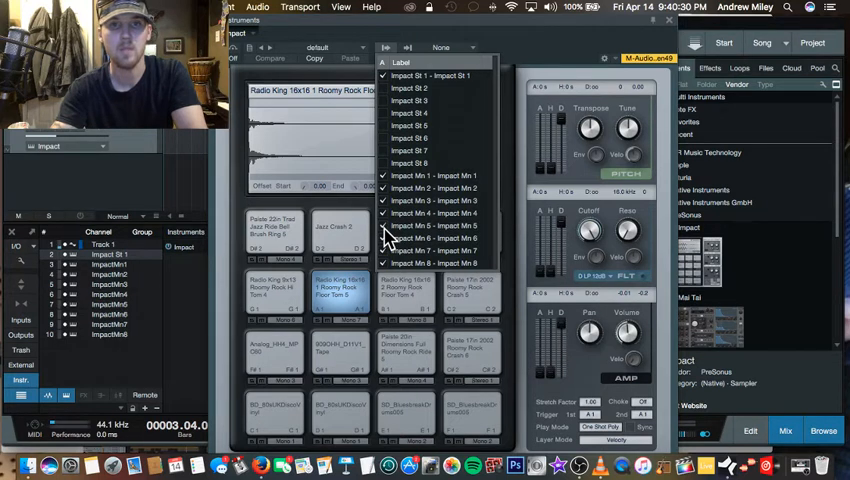
mouse_move(464, 78)
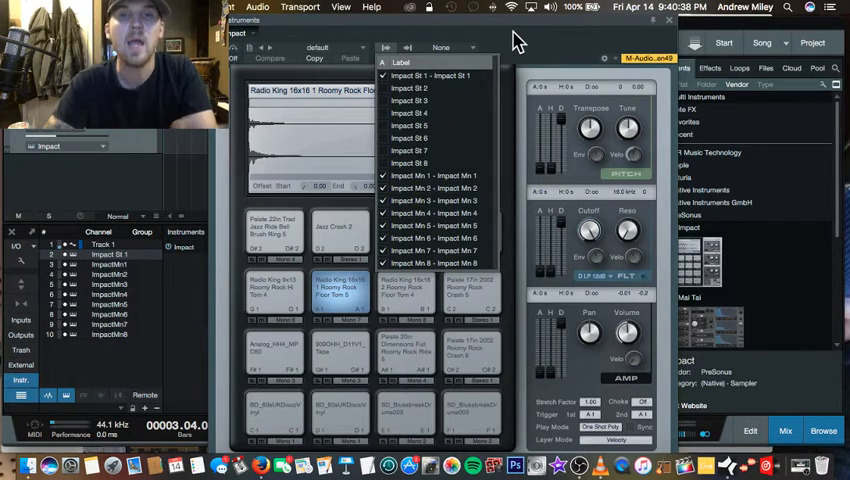
mouse_move(510, 150)
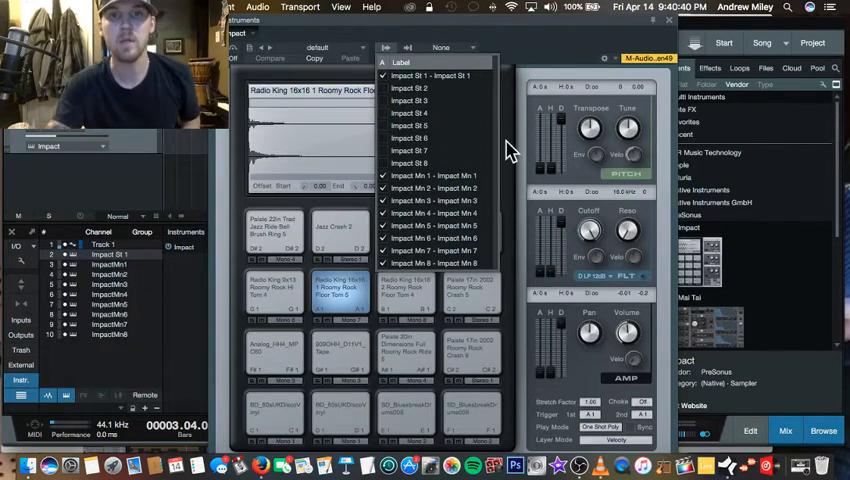
mouse_move(416, 192)
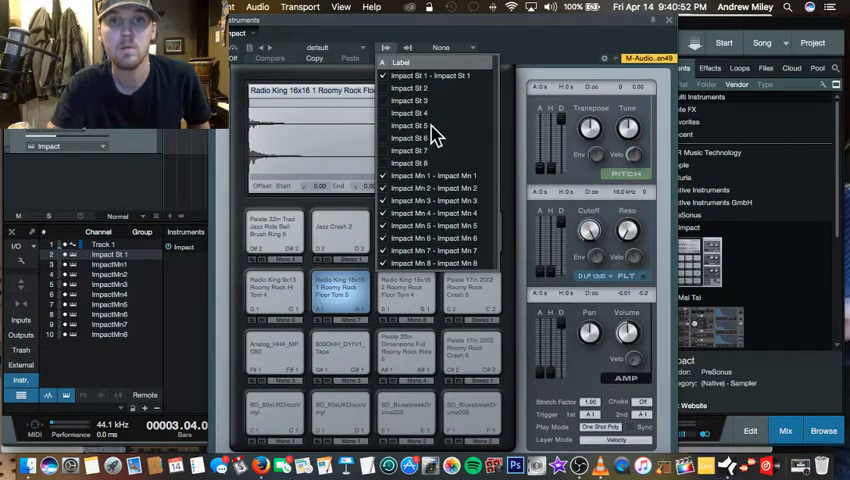
mouse_move(440, 184)
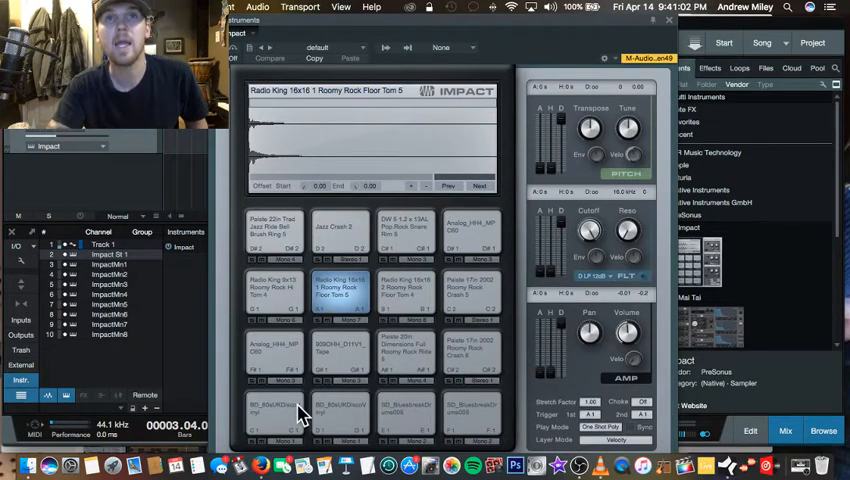
Step: Route the MPC60 505 snare pad to its own mono Impact output
left_click(272, 418)
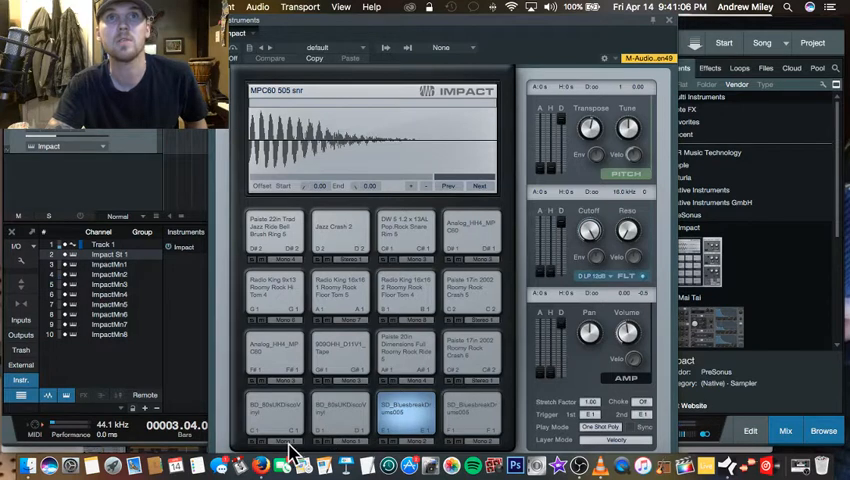
left_click(330, 242)
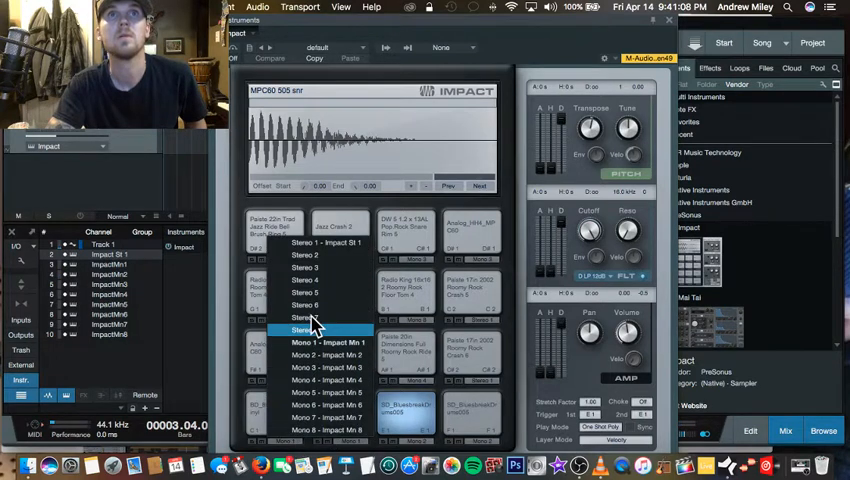
left_click(324, 244)
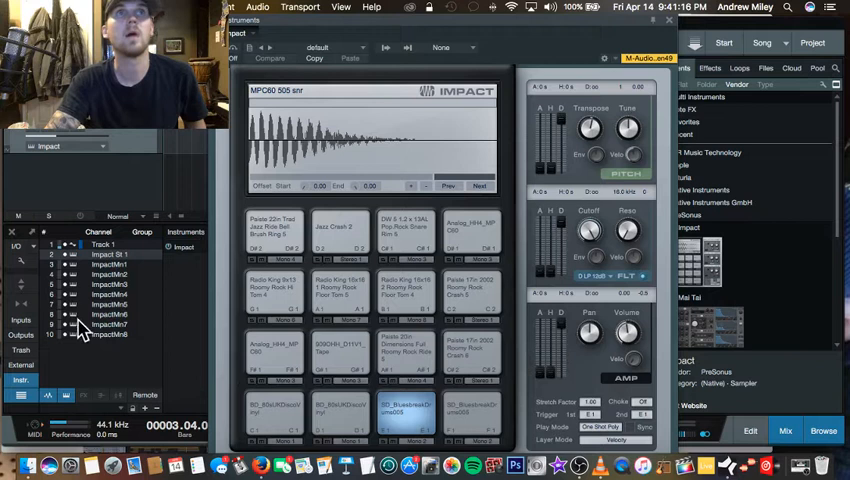
mouse_move(362, 422)
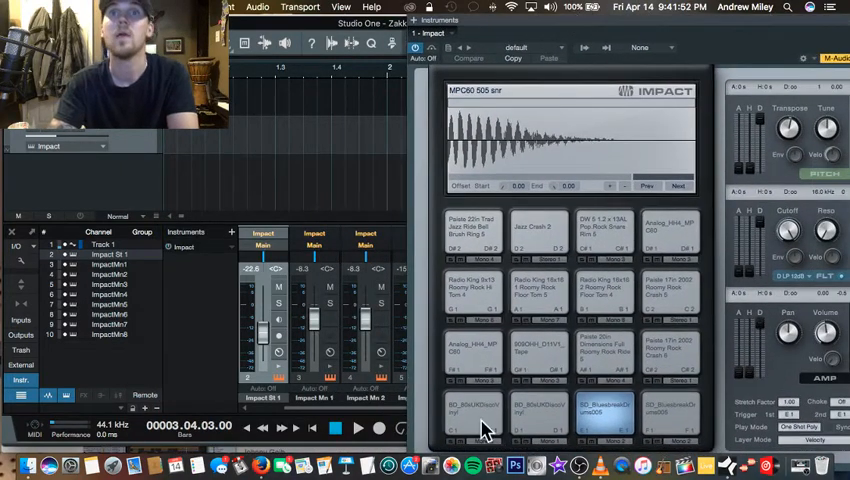
Step: Show the list of input devices available for the Impact track
left_click(484, 412)
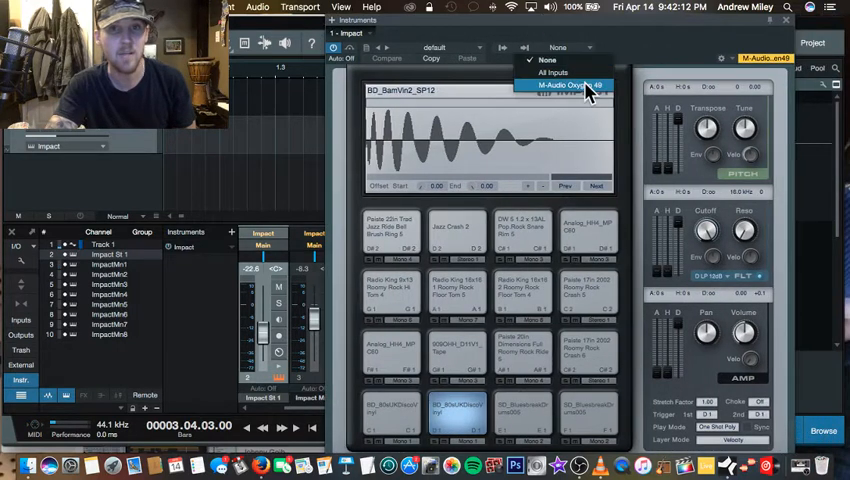
Step: Set the Impact track's input to the M-Audio Oxygen 49 keyboard
left_click(570, 84)
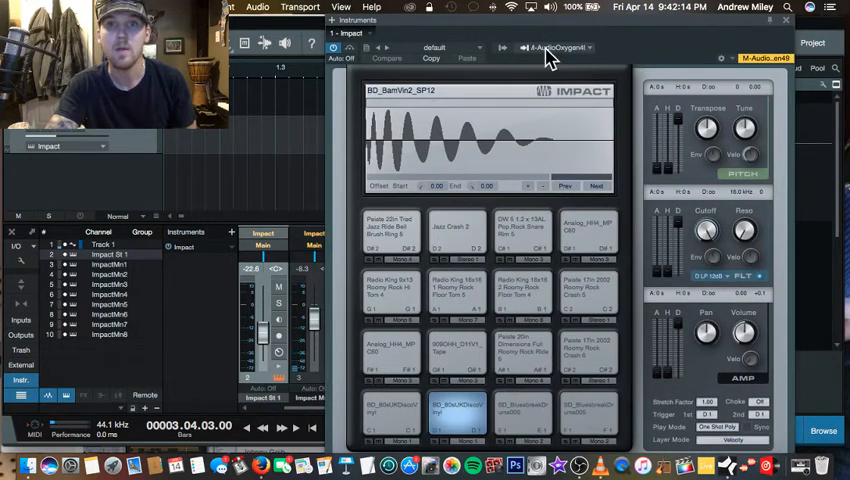
left_click(564, 48)
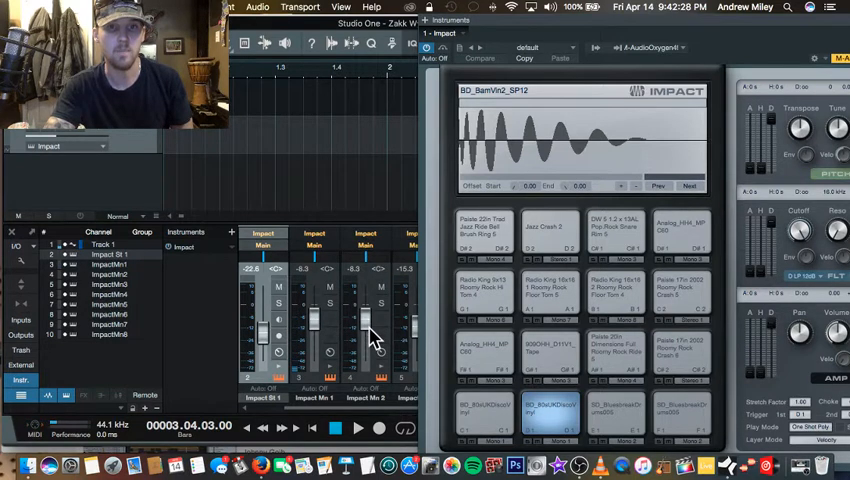
mouse_move(340, 378)
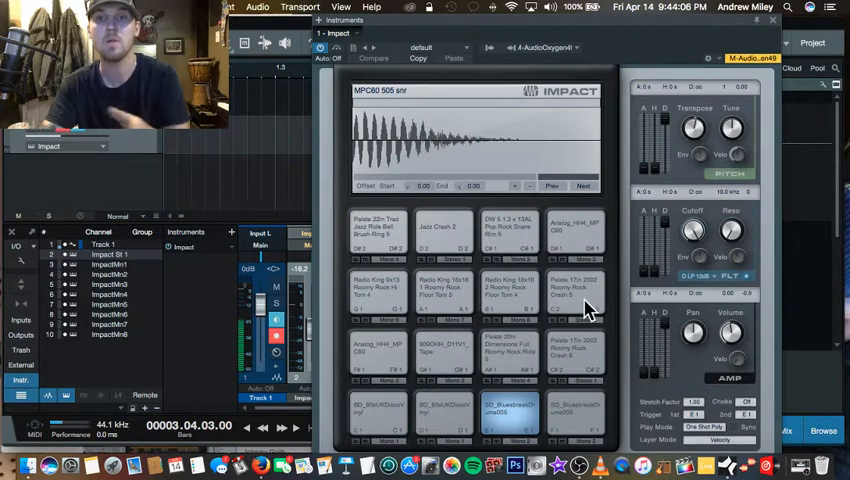
mouse_move(576, 376)
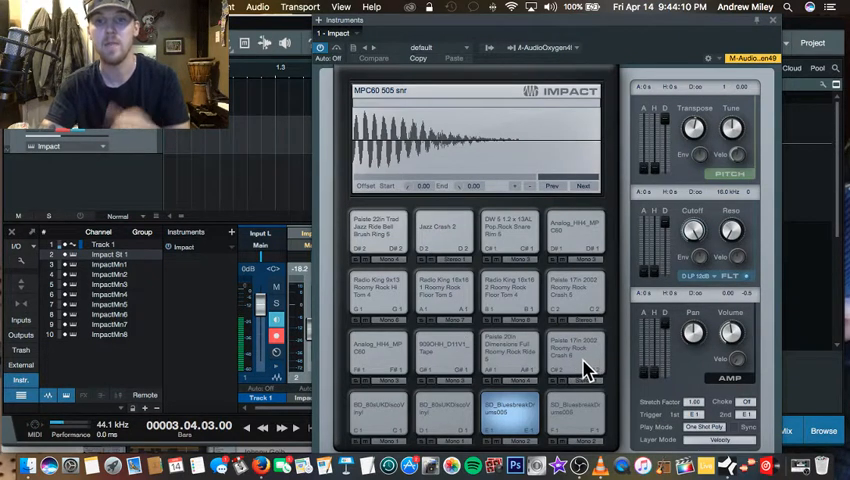
Step: Close the Impact instrument window after assigning pads to separate outputs
left_click(576, 356)
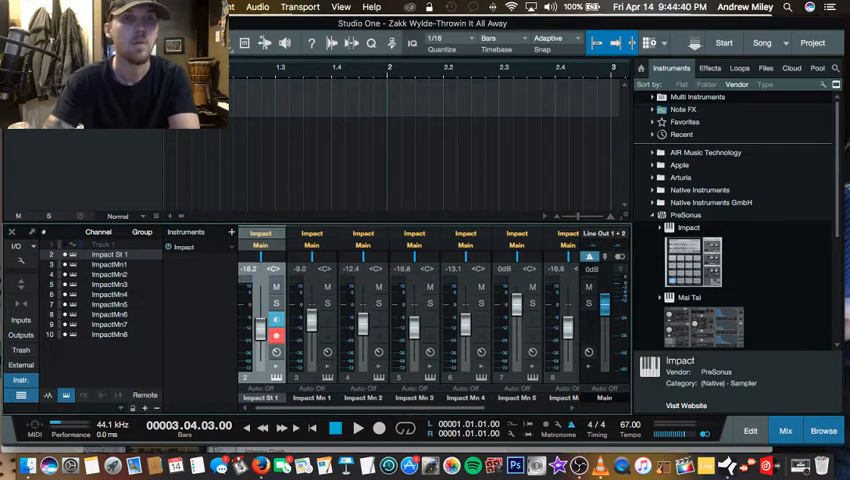
mouse_move(184, 148)
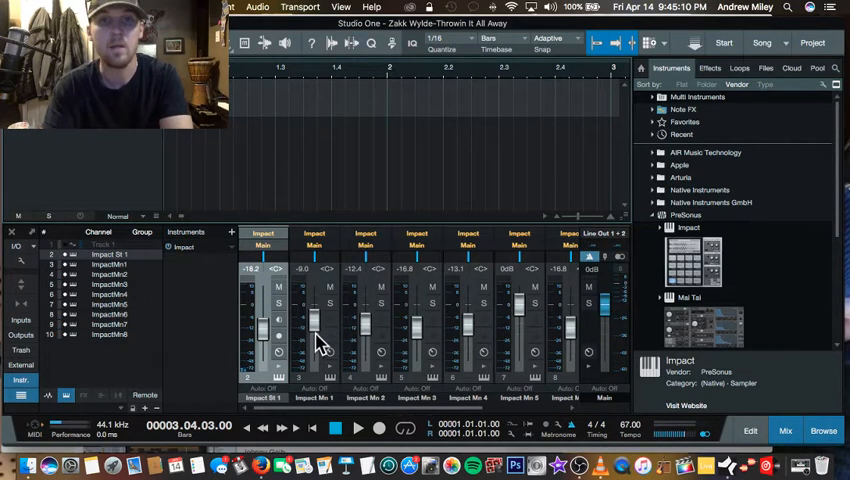
mouse_move(148, 138)
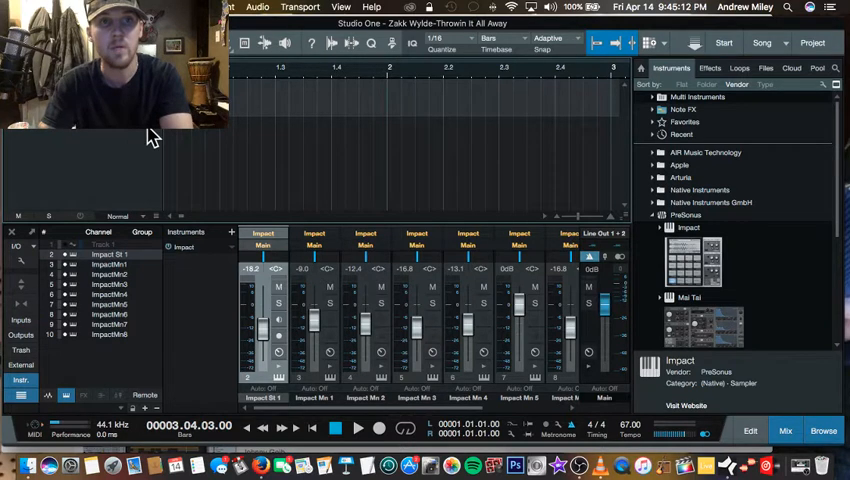
mouse_move(184, 158)
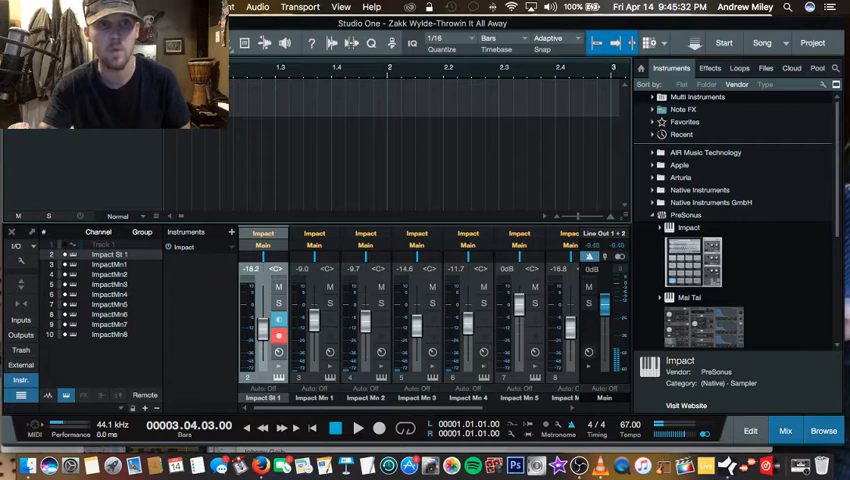
Step: Open the recorded Impact drum part in the note editor to view its hits
left_click(360, 428)
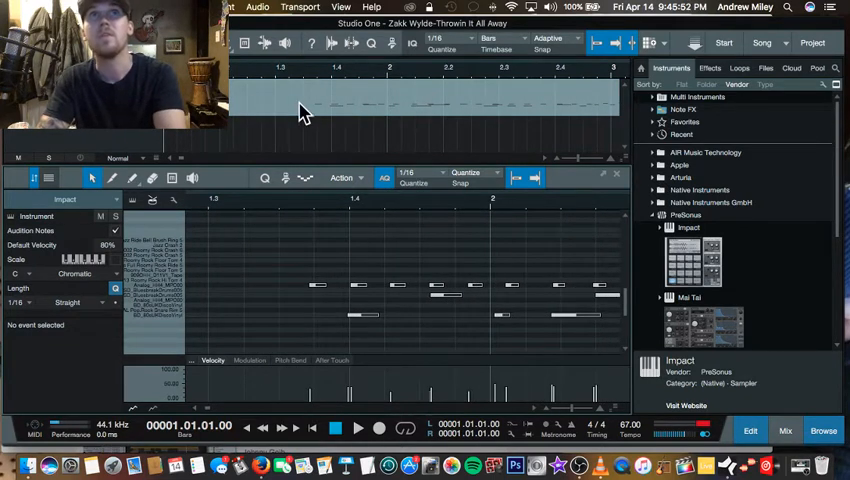
Step: Bring up the event context menu for the Impact drum part
right_click(360, 112)
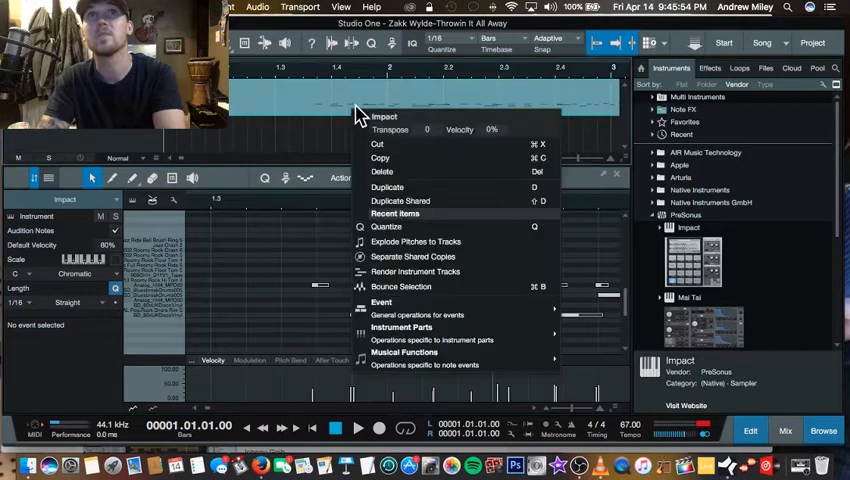
mouse_move(458, 244)
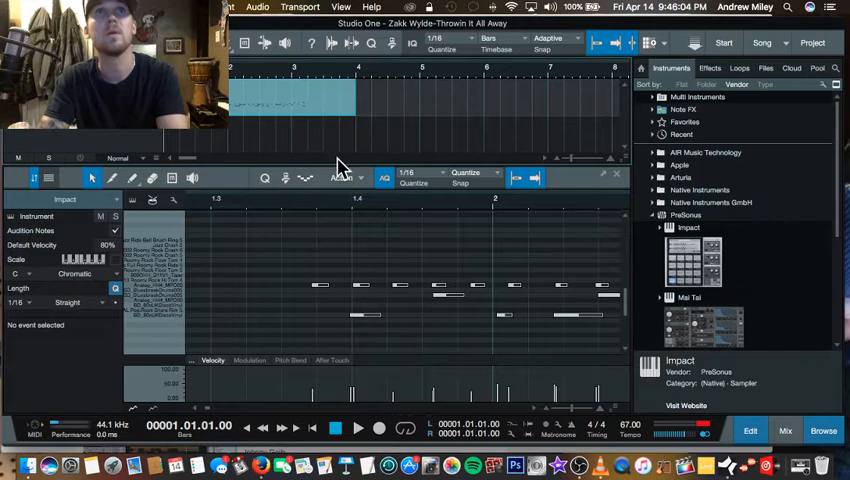
mouse_move(88, 176)
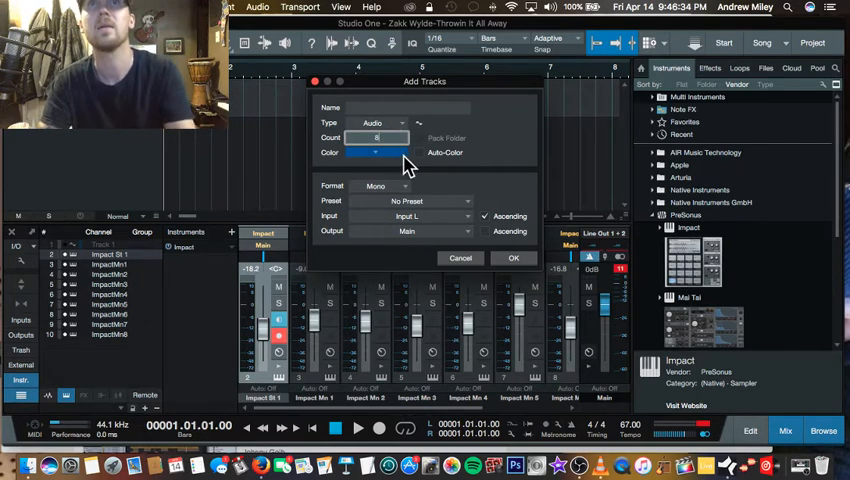
Step: Make the new audio tracks orange and set their format to Mono
left_click(376, 152)
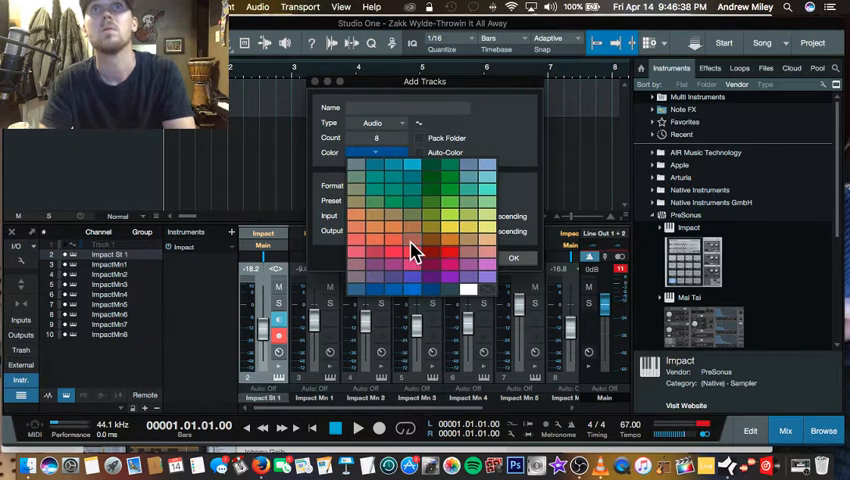
left_click(412, 252)
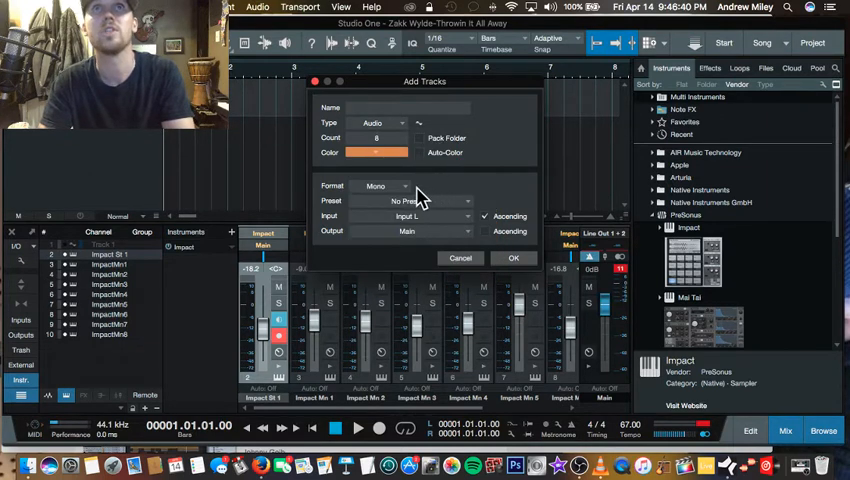
left_click(380, 186)
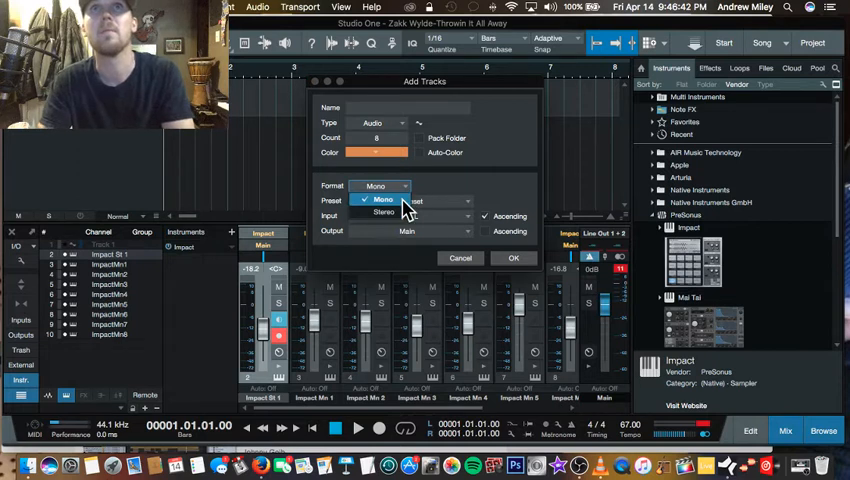
left_click(380, 200)
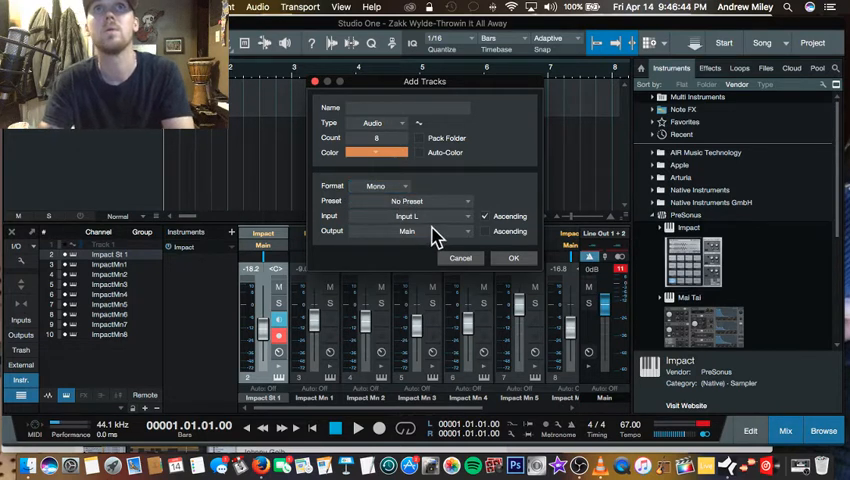
Step: Feed the new tracks from an Impact mono output and confirm adding them
left_click(430, 216)
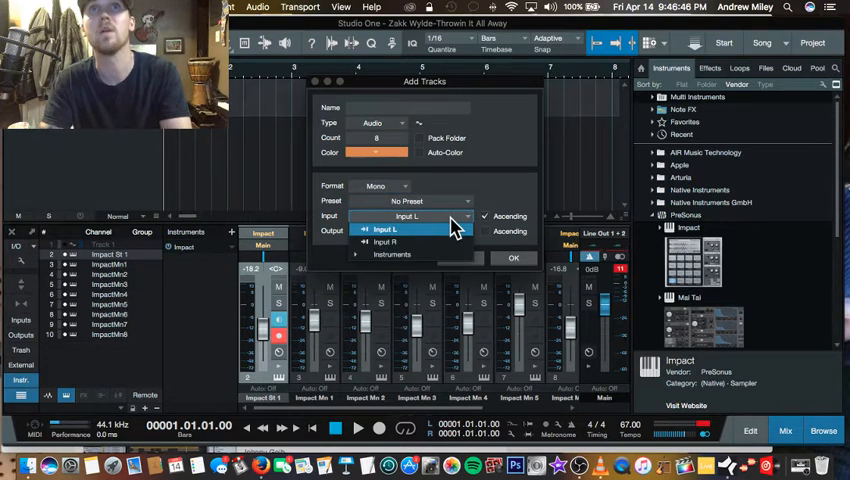
left_click(404, 228)
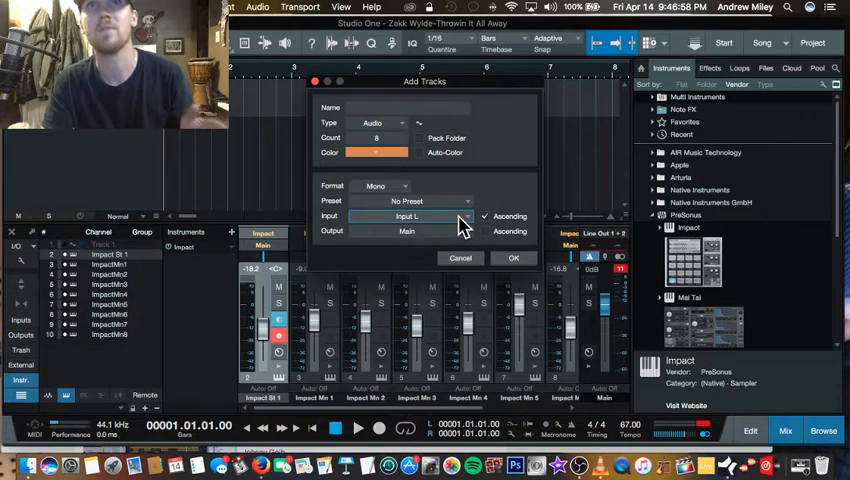
left_click(404, 216)
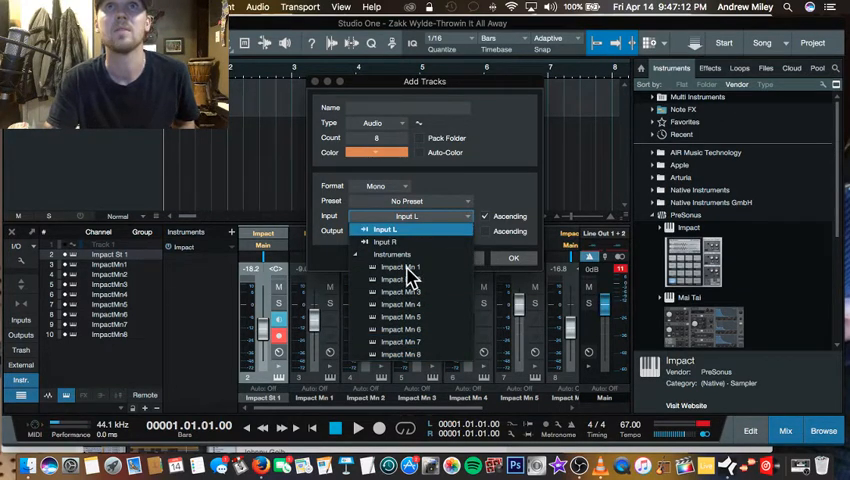
left_click(398, 268)
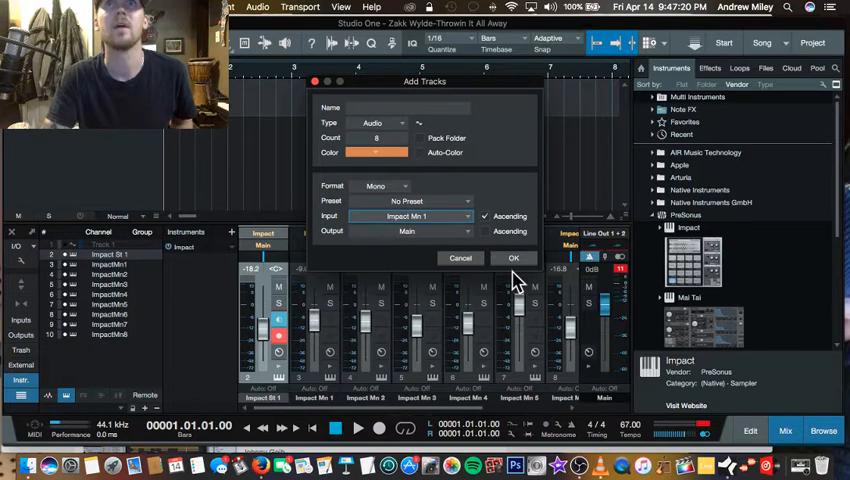
left_click(512, 258)
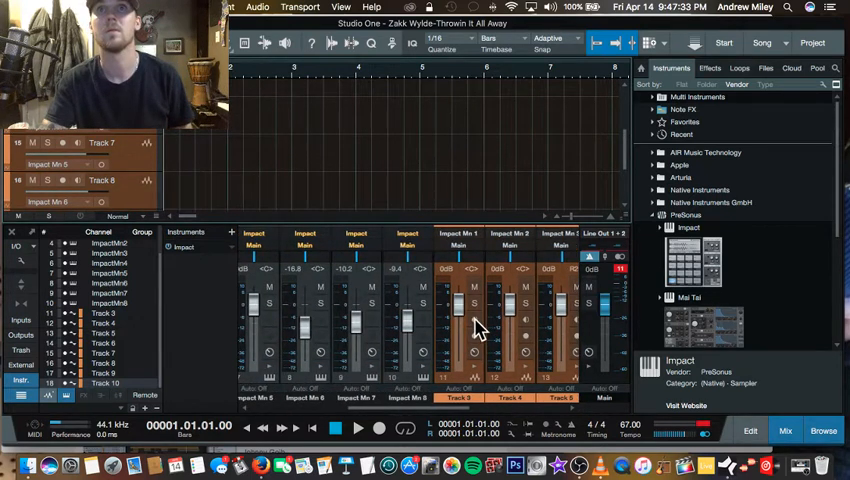
Step: Arm one of the new Impact-fed audio tracks for recording
left_click(476, 336)
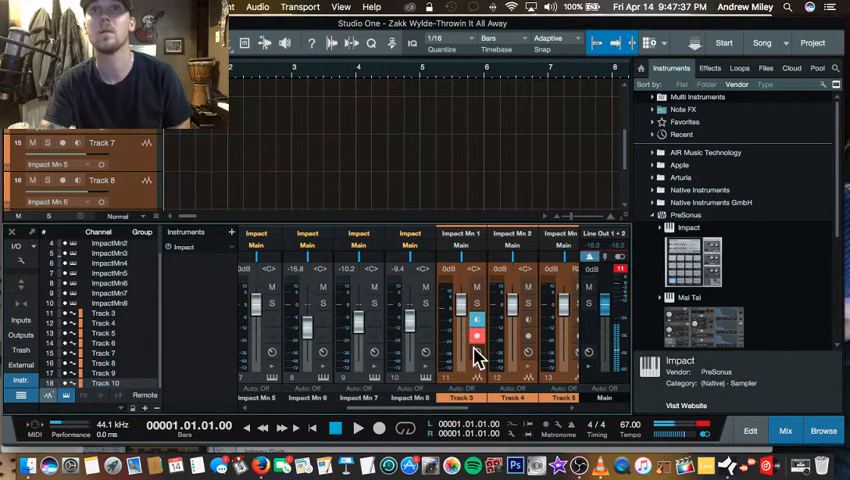
mouse_move(478, 358)
type("Bass")
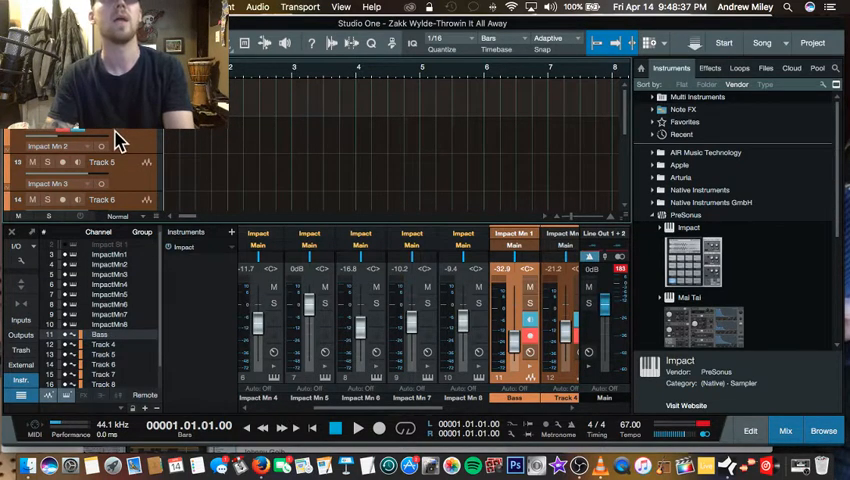
Step: Scroll the arrangement as recording captures audio on the Impact-fed tracks
scroll("down", 3)
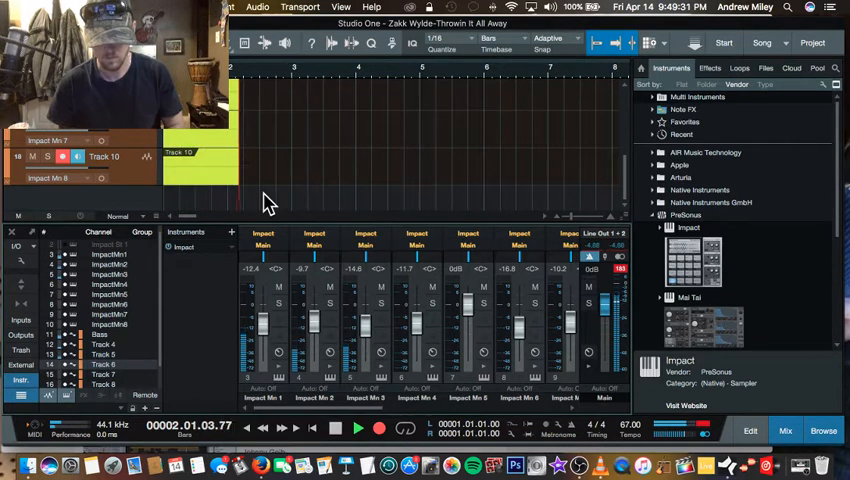
Step: Stop the transport so the drum take lands as audio events on the eight Impact-fed tracks
left_click(358, 428)
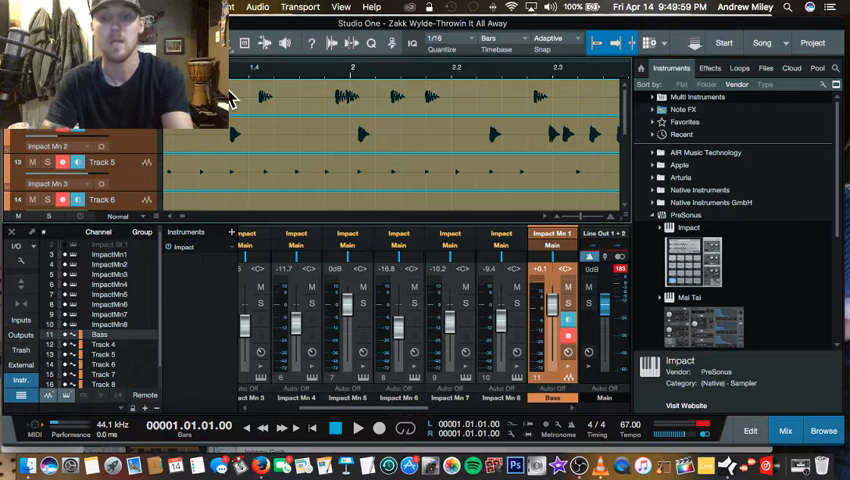
left_click(356, 428)
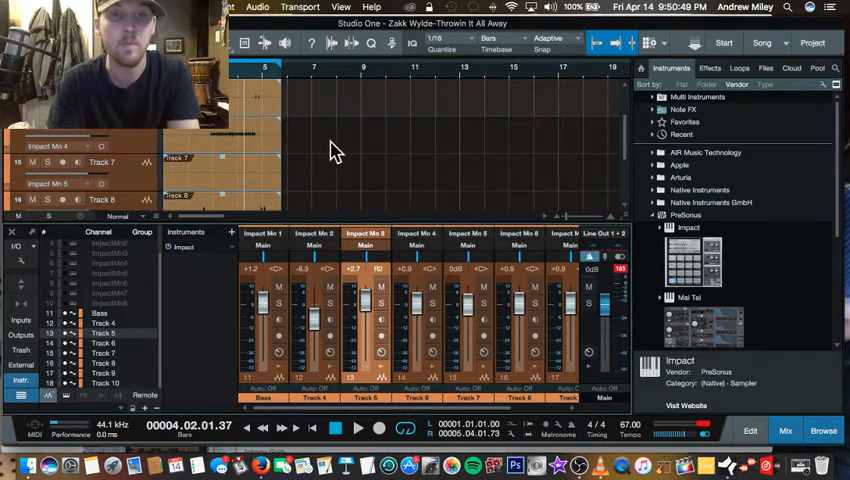
mouse_move(424, 156)
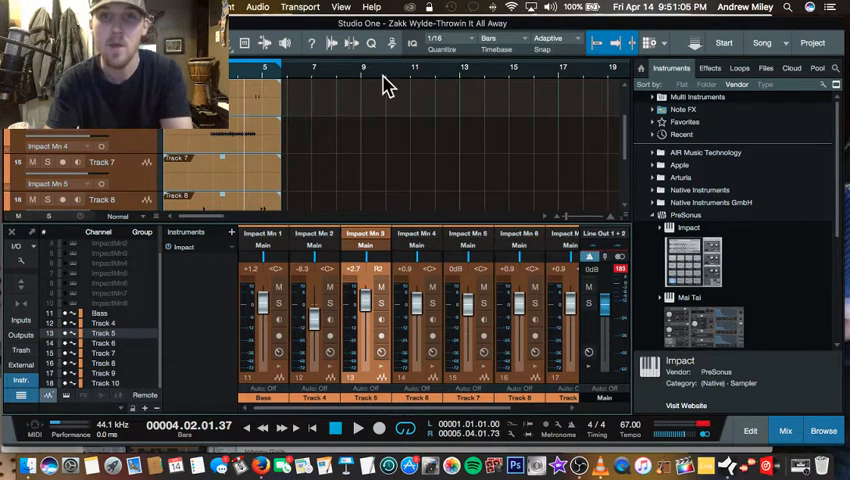
mouse_move(476, 98)
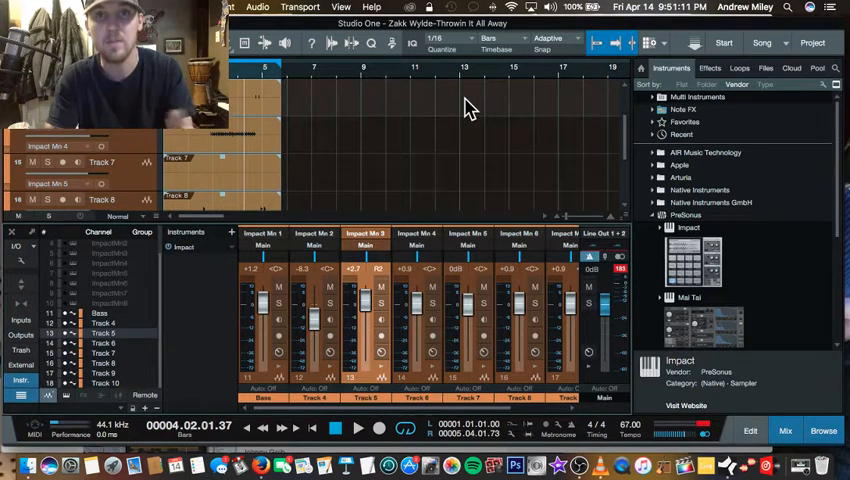
mouse_move(400, 128)
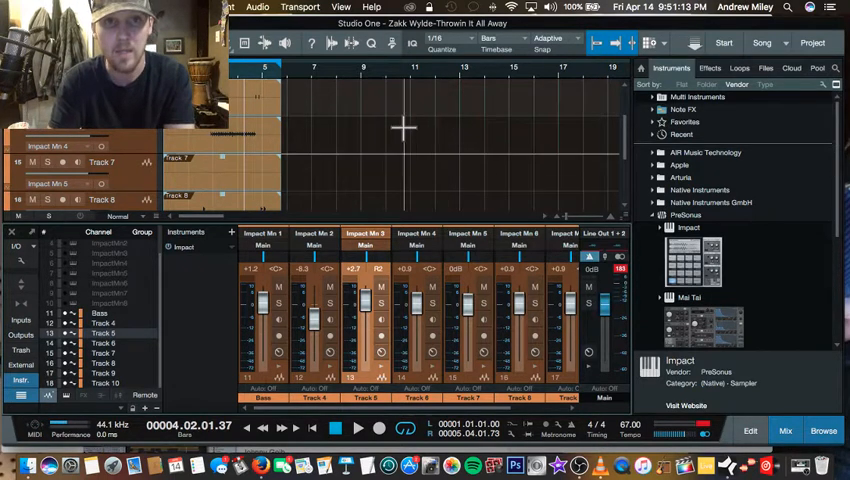
mouse_move(364, 160)
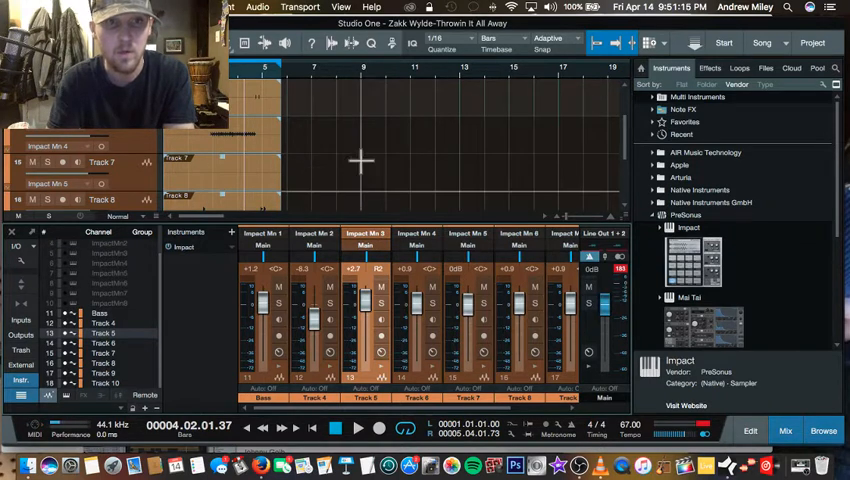